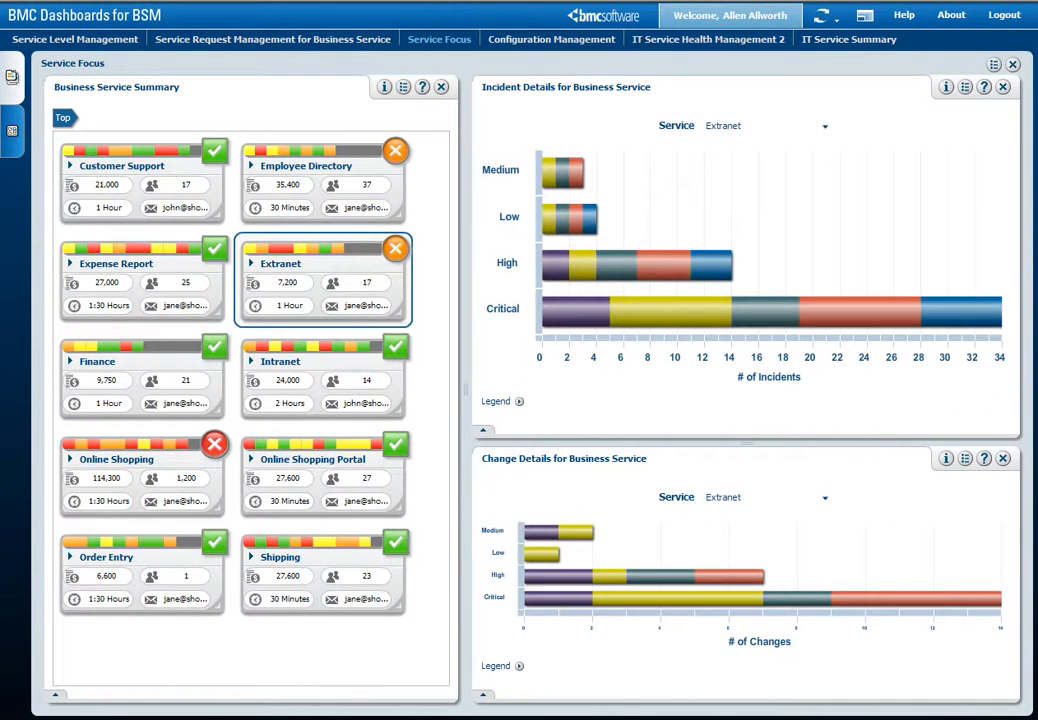
Step: Group the Extranet incident chart by status using the 'Status vs. Priority' option
{"action": "left_click", "coordinate": [484, 378]}
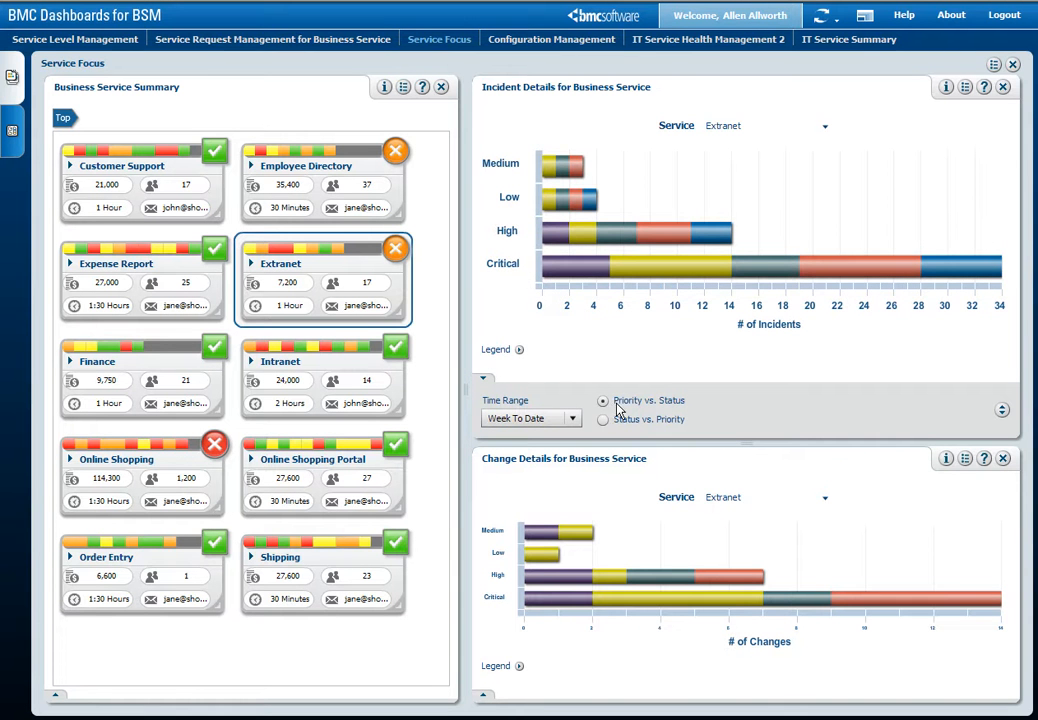
{"action": "left_click", "coordinate": [604, 420]}
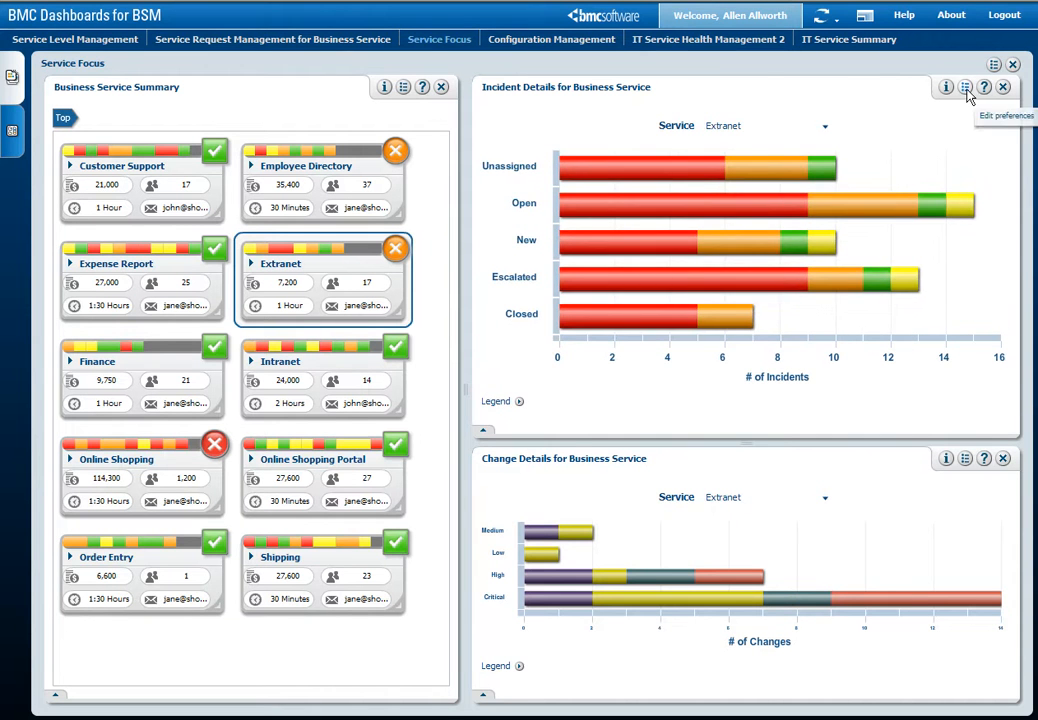
{"action": "left_click", "coordinate": [964, 88]}
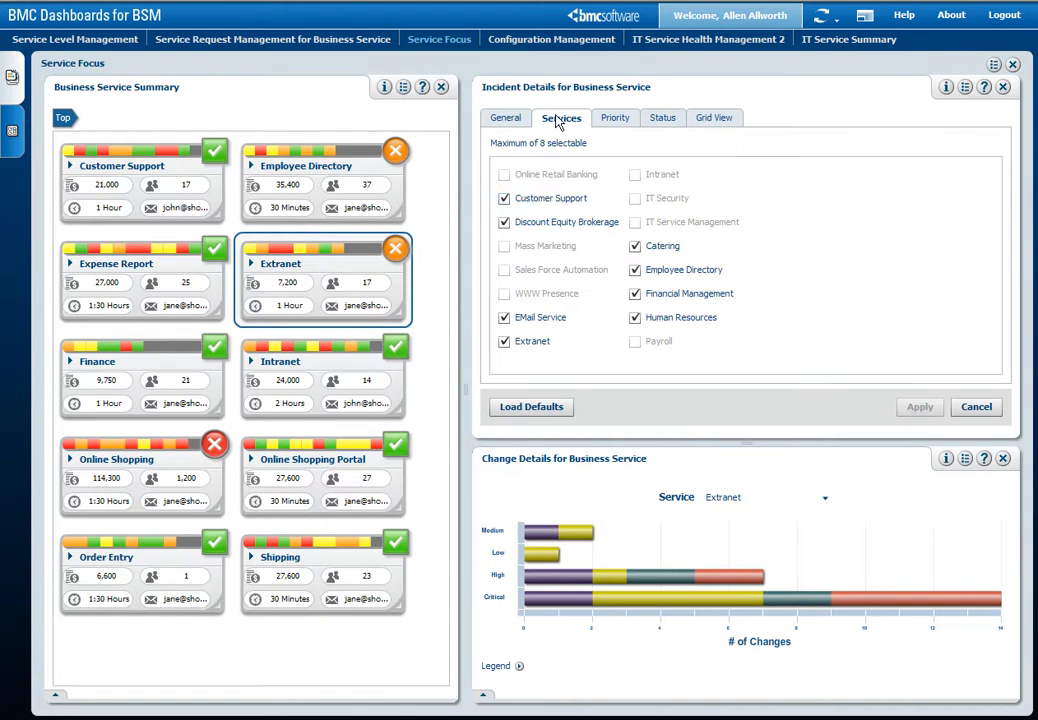
{"action": "left_click", "coordinate": [612, 116]}
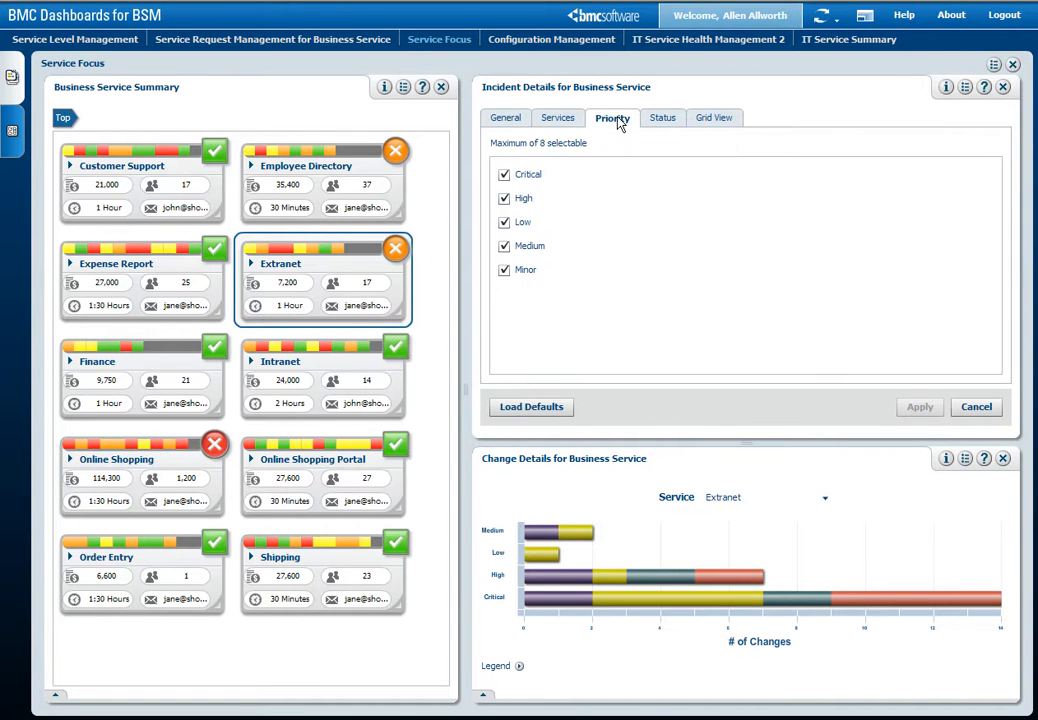
{"action": "mouse_move", "coordinate": [930, 336]}
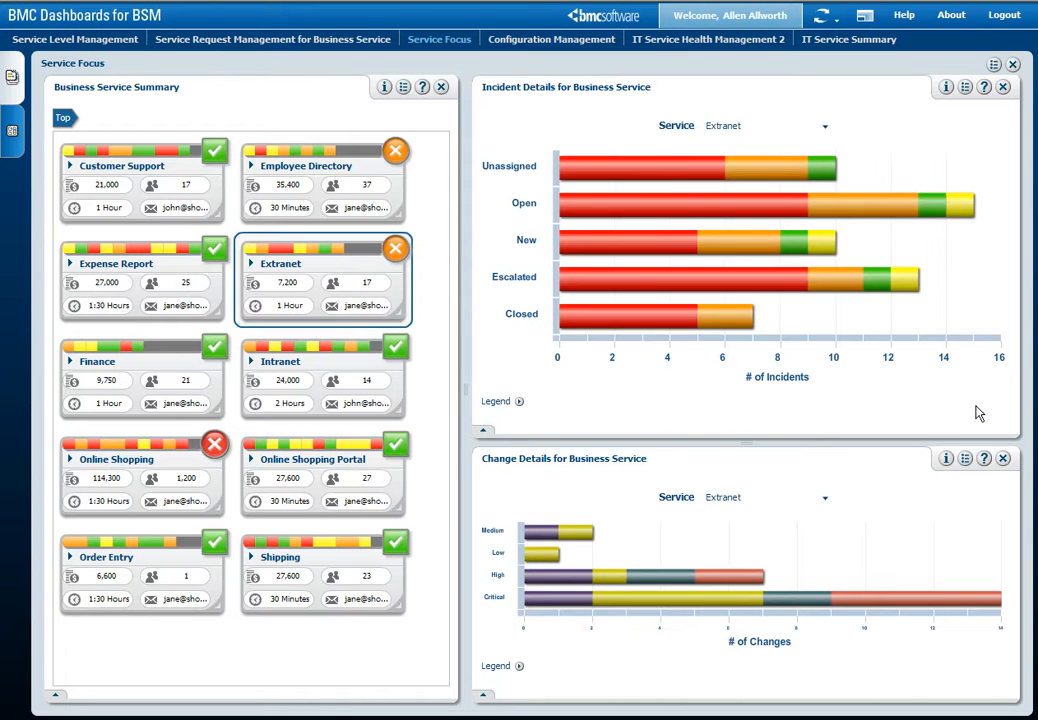
{"action": "mouse_move", "coordinate": [12, 78]}
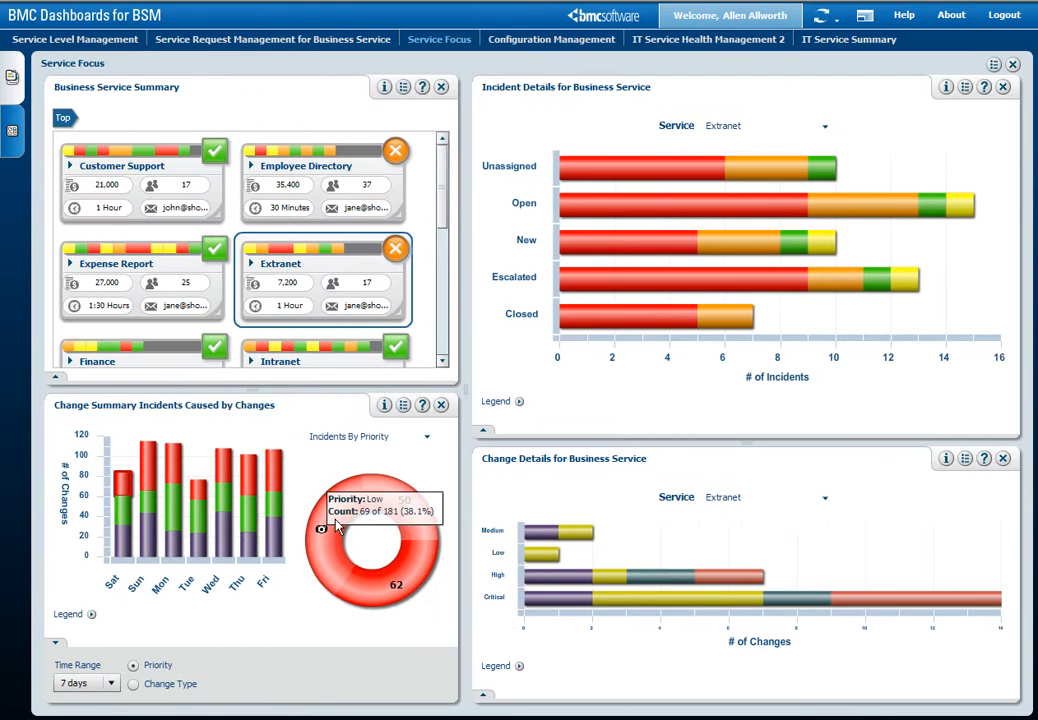
{"action": "mouse_move", "coordinate": [388, 500]}
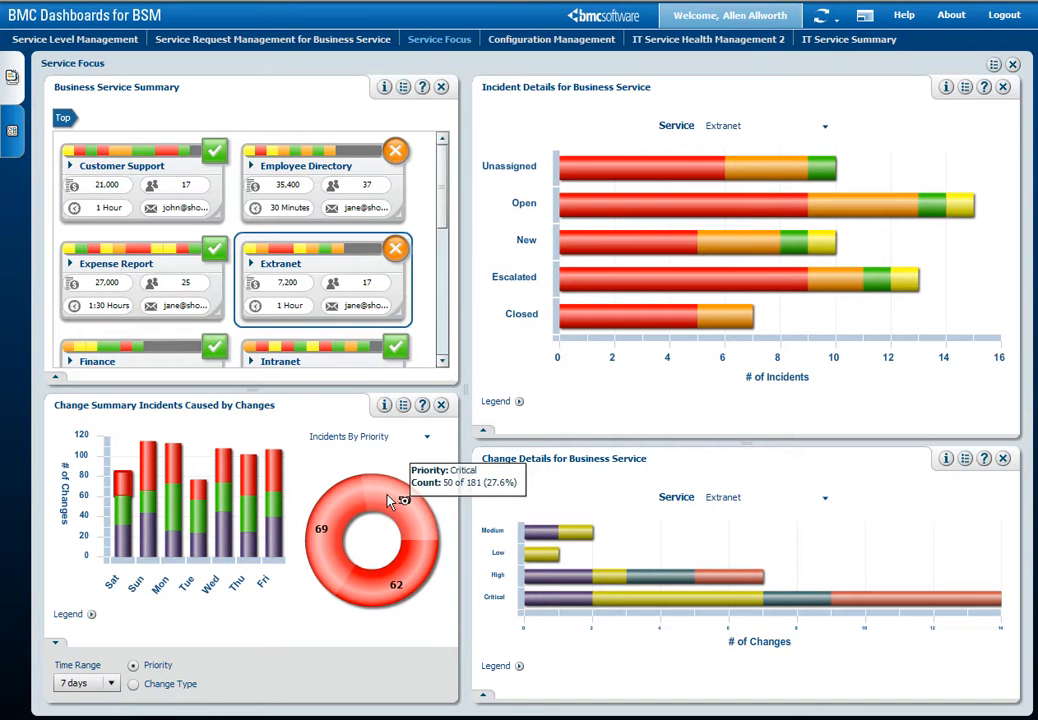
{"action": "mouse_move", "coordinate": [588, 278]}
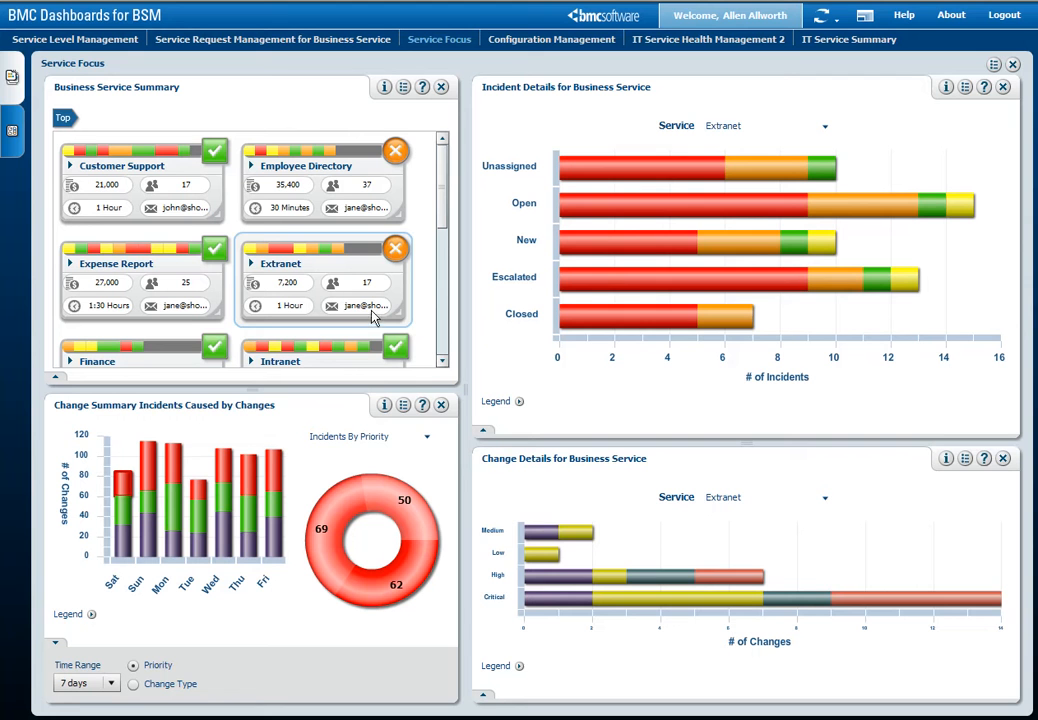
{"action": "mouse_move", "coordinate": [370, 306]}
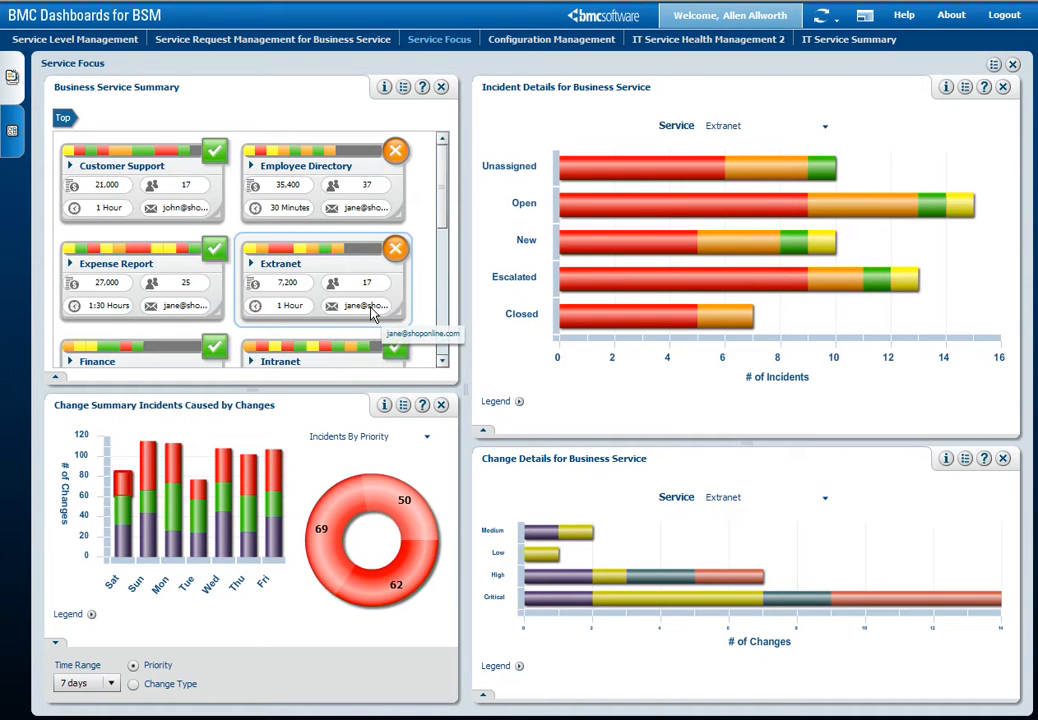